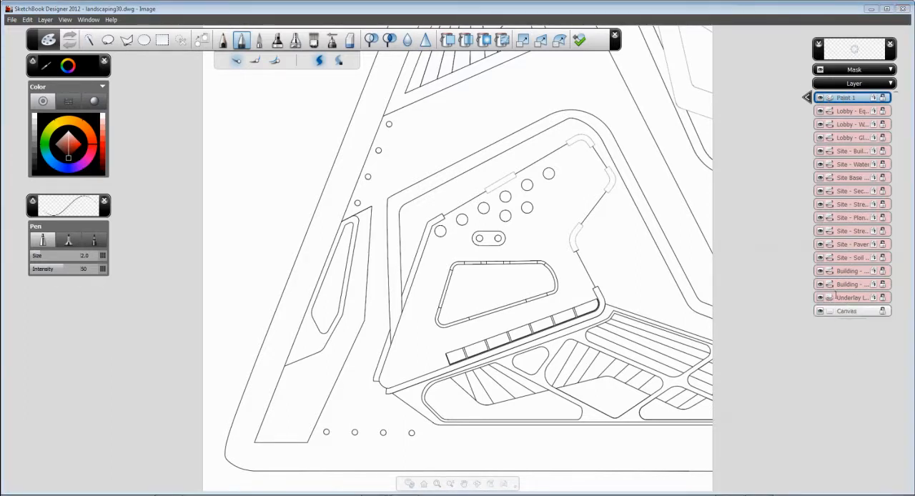
# - Rename the top layer to Floor and switch to the Texture Fill tool
pyautogui.click(821, 297)
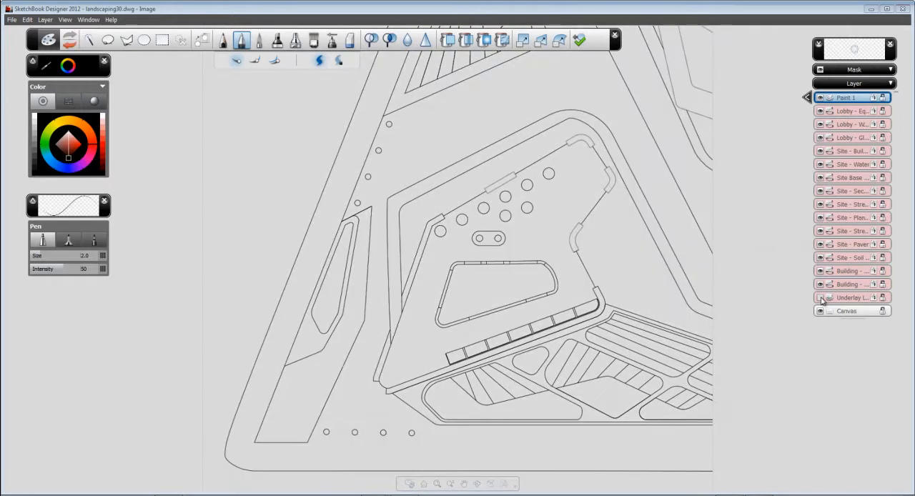
pyautogui.click(851, 297)
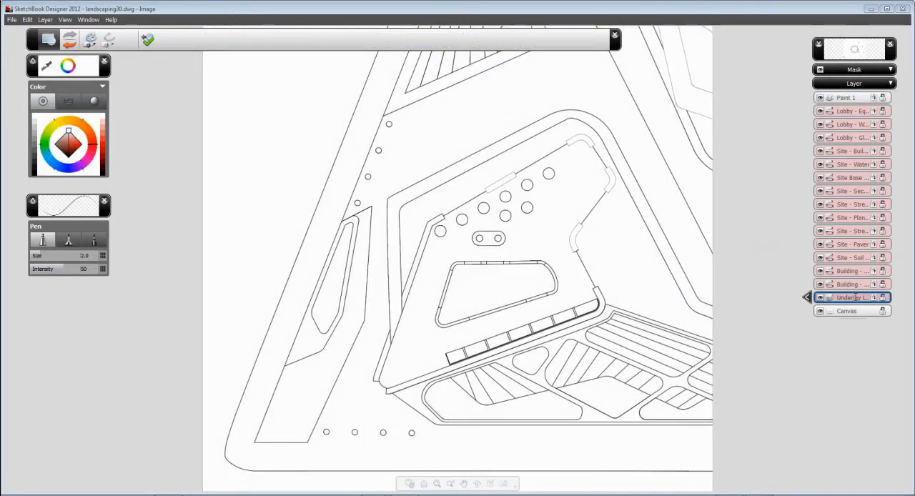
pyautogui.moveTo(361, 150)
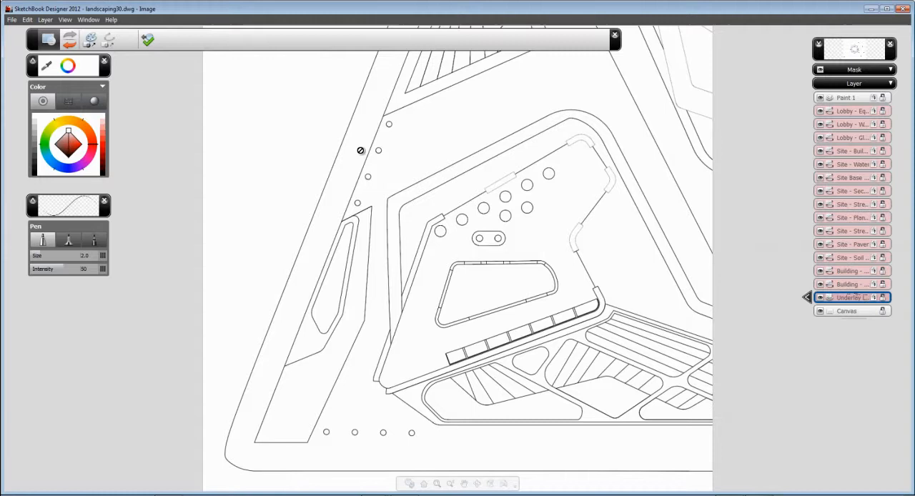
pyautogui.moveTo(109, 40)
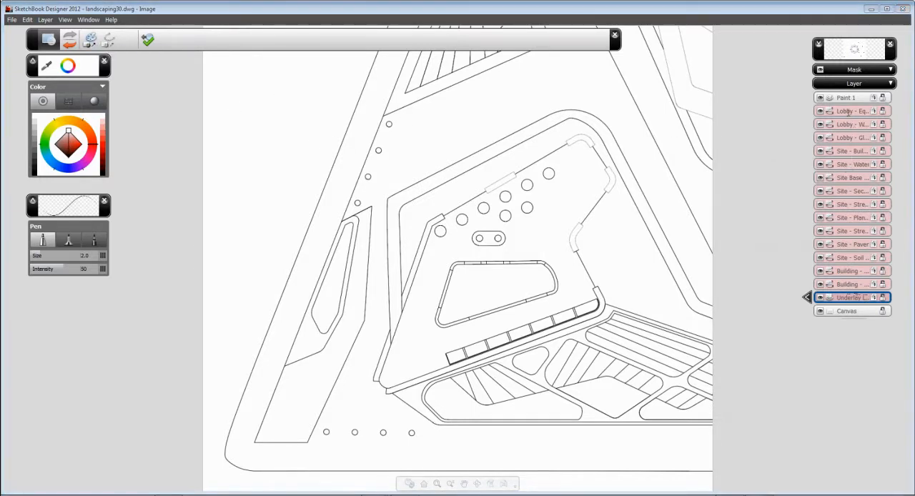
pyautogui.click(851, 112)
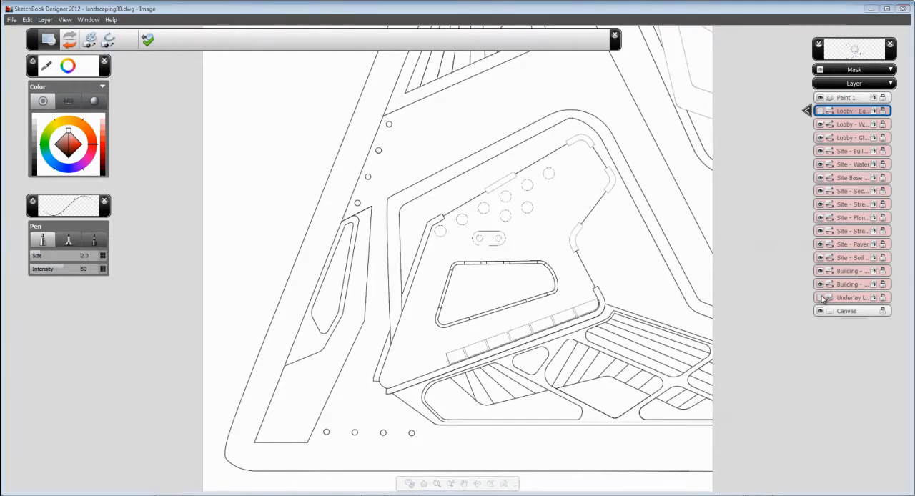
pyautogui.click(847, 97)
pyautogui.write('Floor')
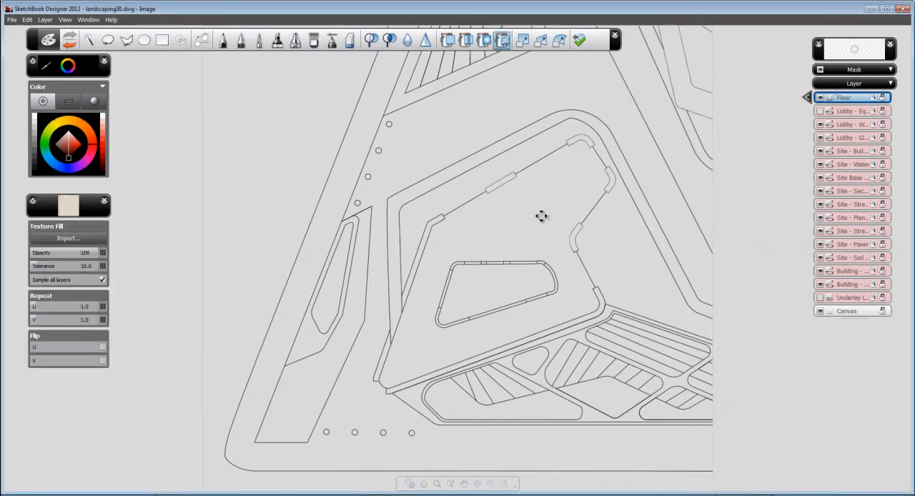
# - Fill the lobby floor with wood texture and rotate the grain to run diagonally
pyautogui.click(541, 218)
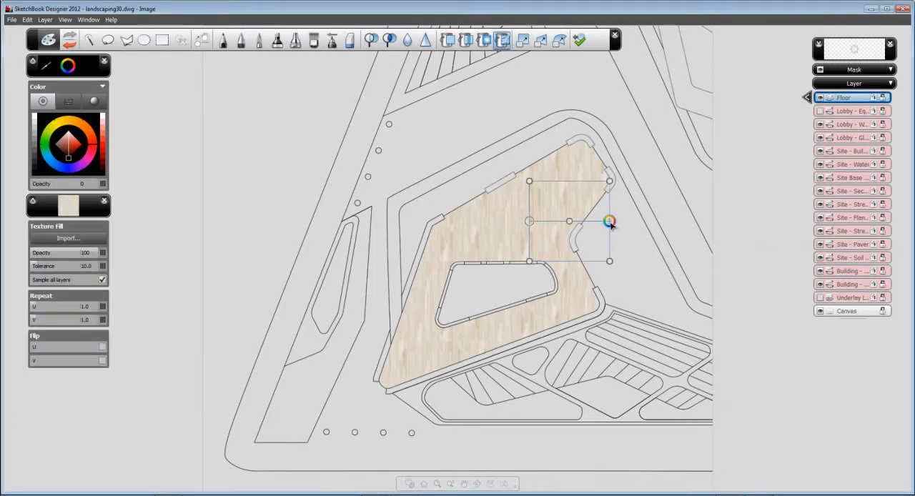
pyautogui.moveTo(609, 222); pyautogui.dragTo(567, 256)
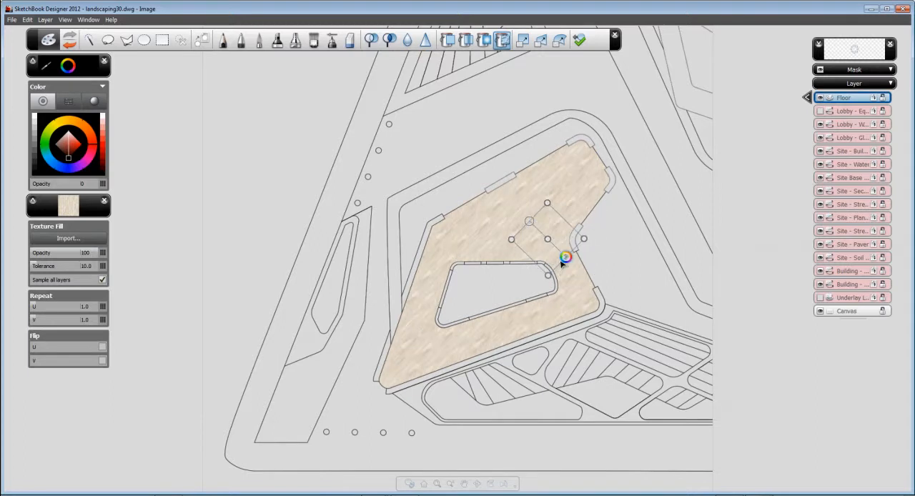
pyautogui.moveTo(566, 258); pyautogui.dragTo(555, 266)
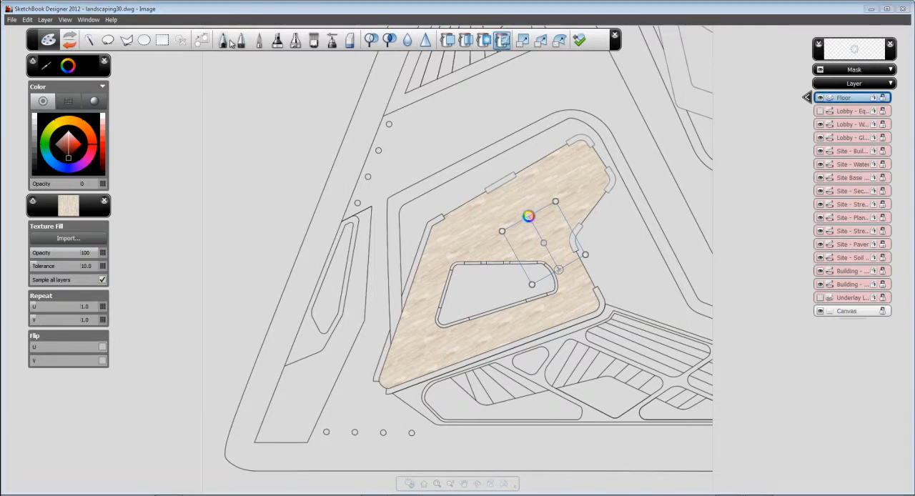
pyautogui.moveTo(470, 135)
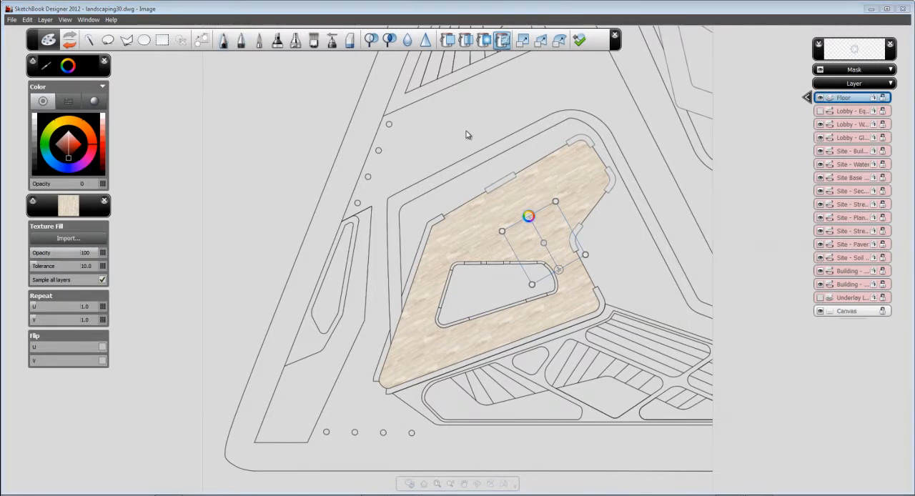
pyautogui.click(224, 40)
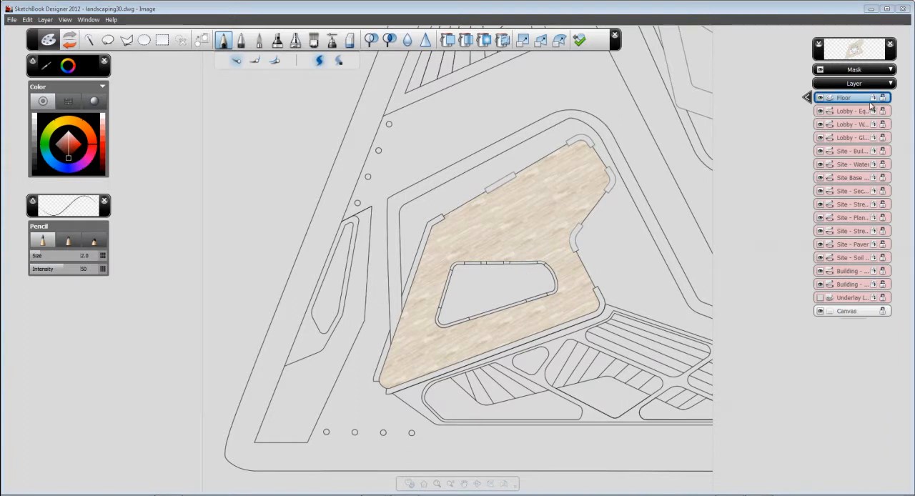
# - Add a Tables layer above Floor so table outlines show over the wood
pyautogui.click(847, 111)
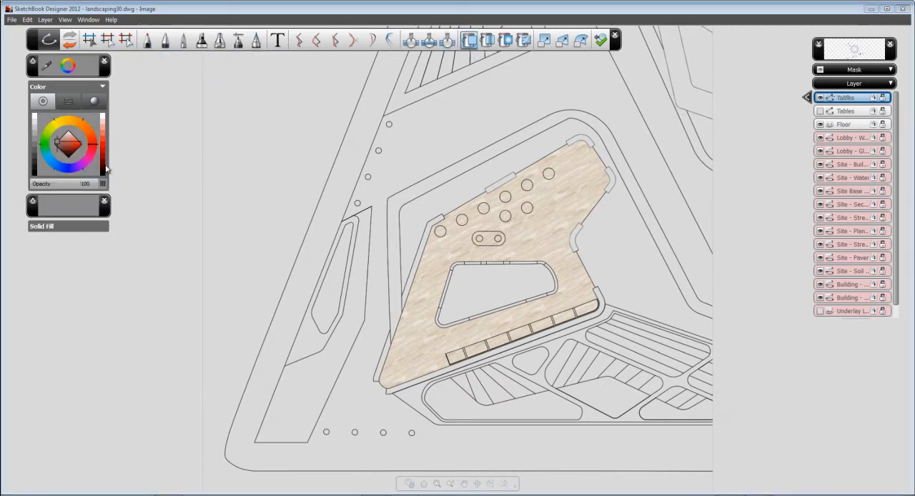
# - Pick a dark blue and solid-fill the round tables and the long oval table
pyautogui.click(63, 149)
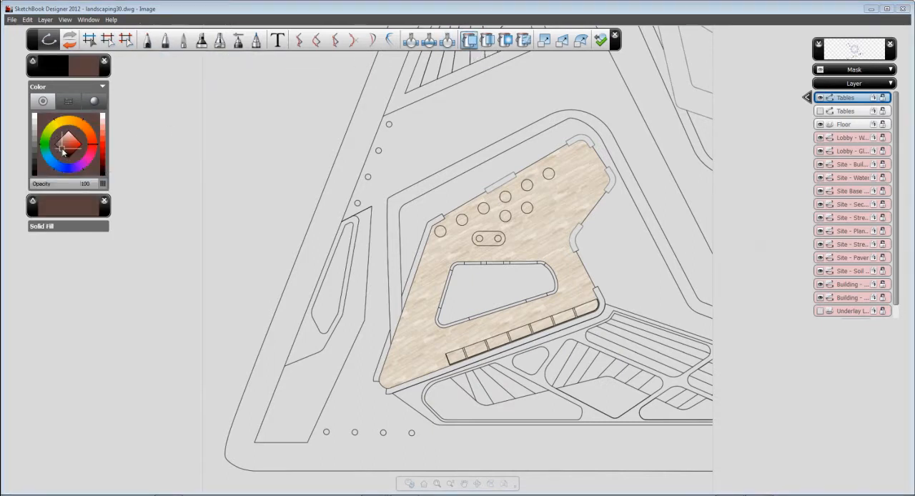
pyautogui.click(65, 154)
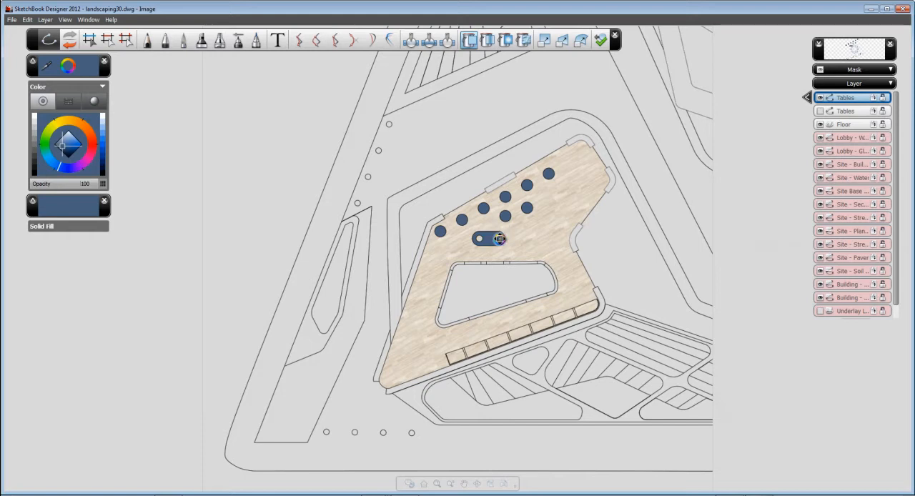
pyautogui.click(148, 40)
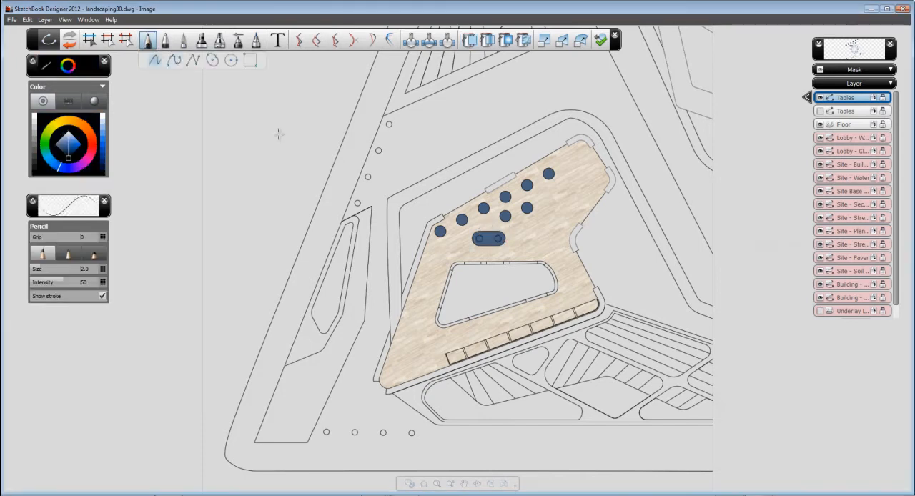
pyautogui.click(89, 40)
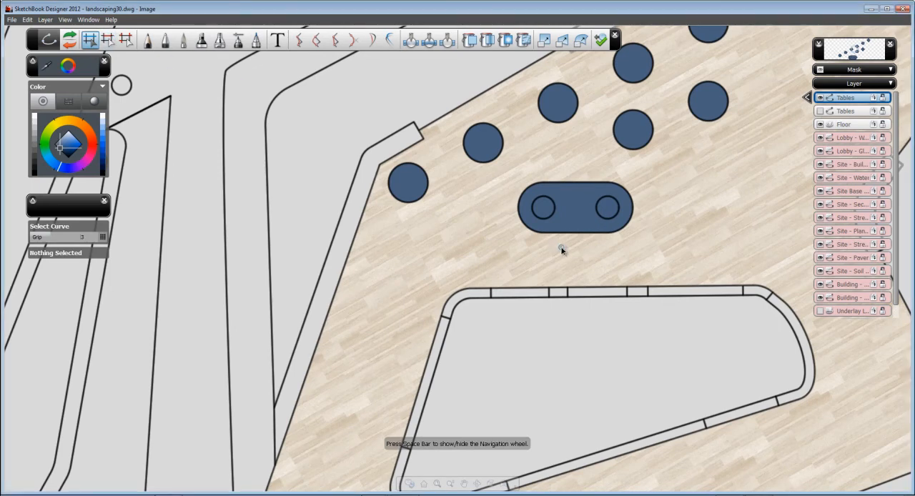
# - Select and delete the two small circles inside the oval table
pyautogui.click(575, 208)
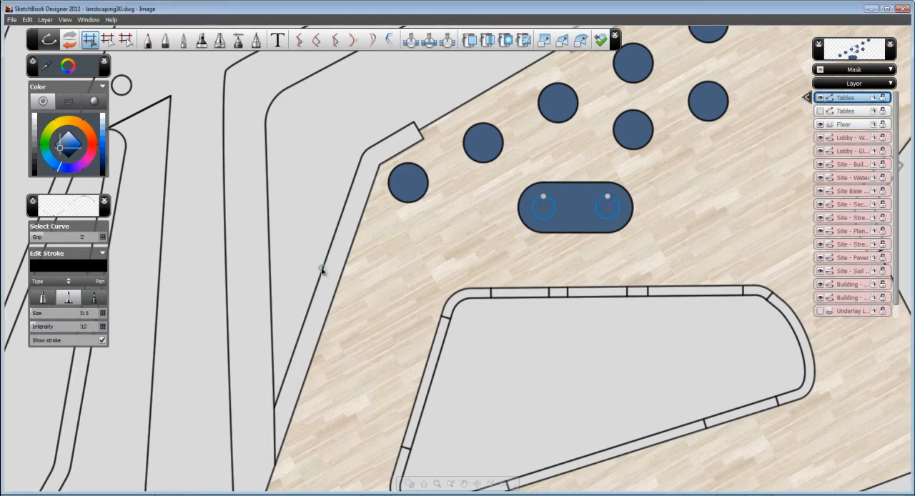
pyautogui.moveTo(658, 242)
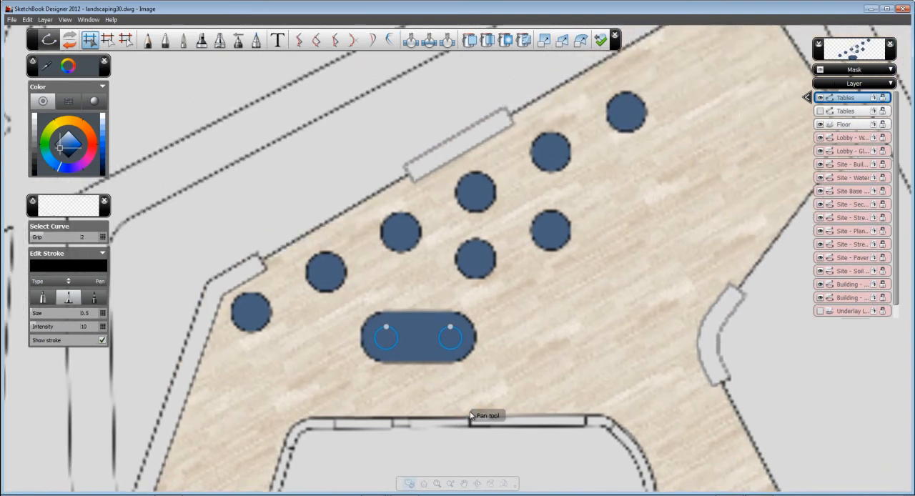
pyautogui.click(149, 40)
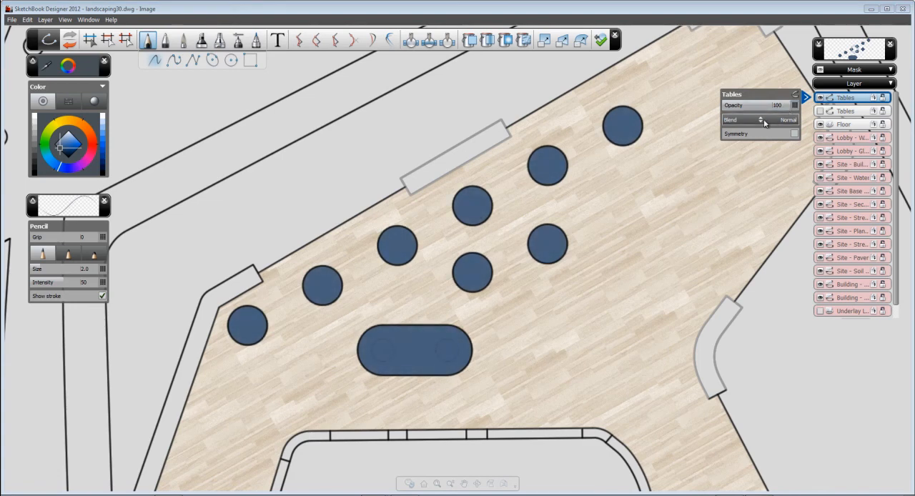
# - Set the Tables layer's blend mode to Multiply
pyautogui.click(787, 120)
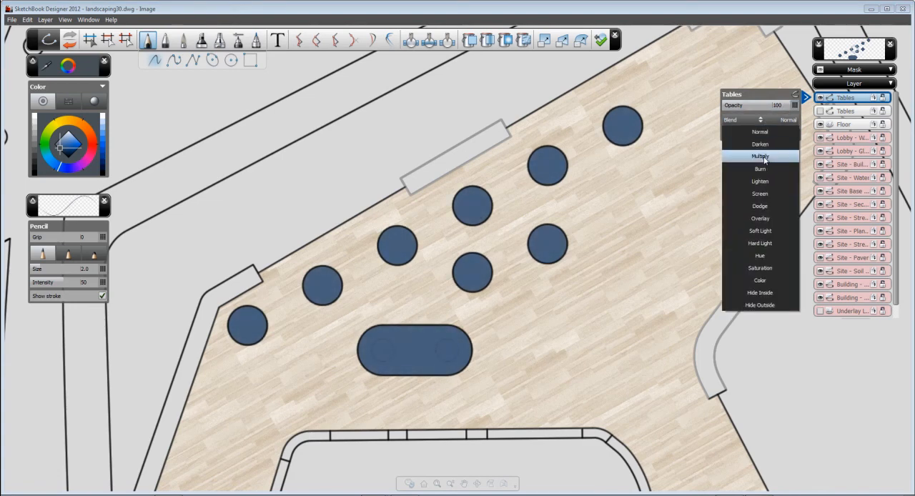
pyautogui.click(761, 156)
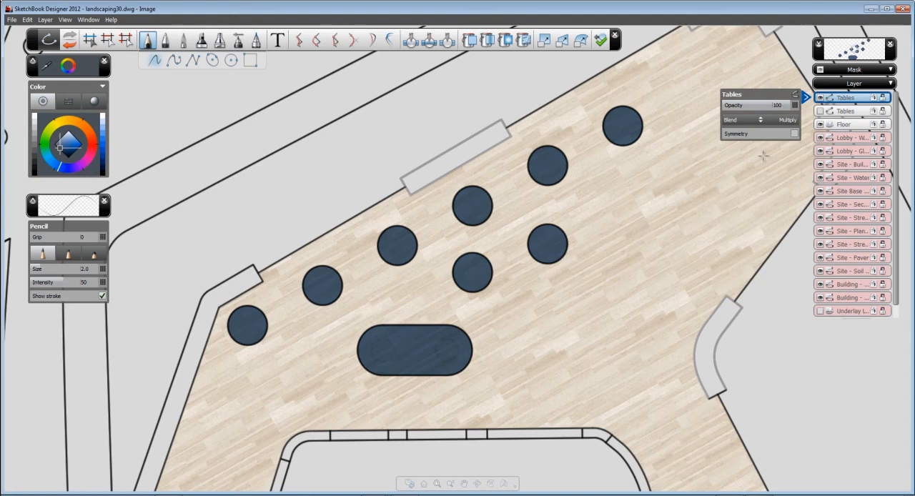